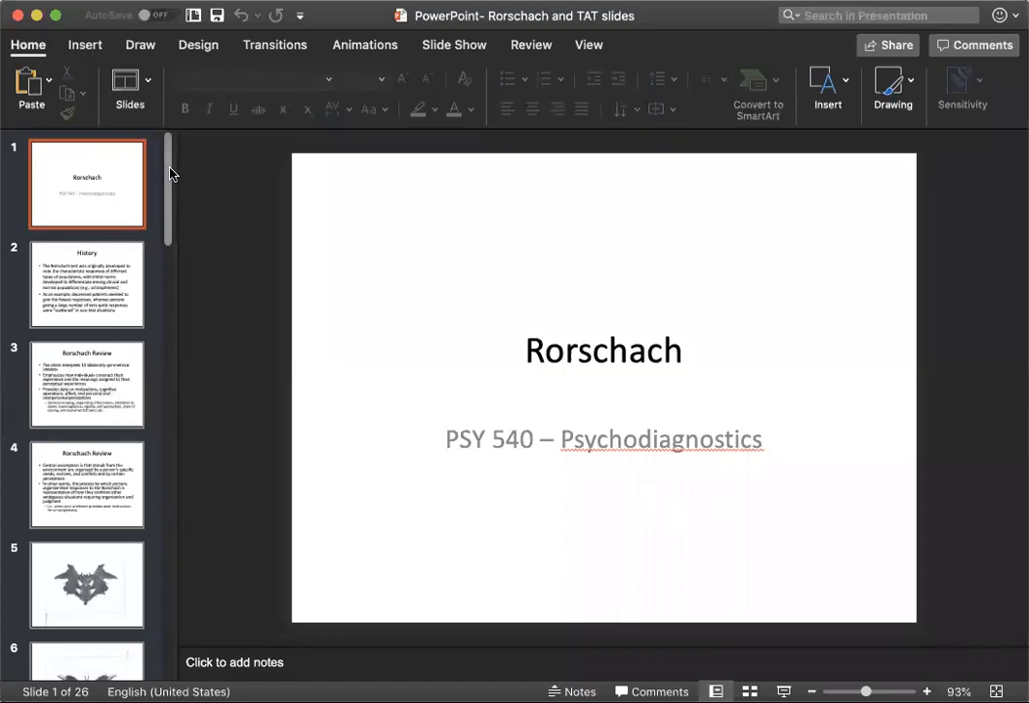
Browse the thumbnail pane and display the first inkblot slide, slide 5.
{"action": "scroll", "scroll_direction": "down", "scroll_amount": 3}
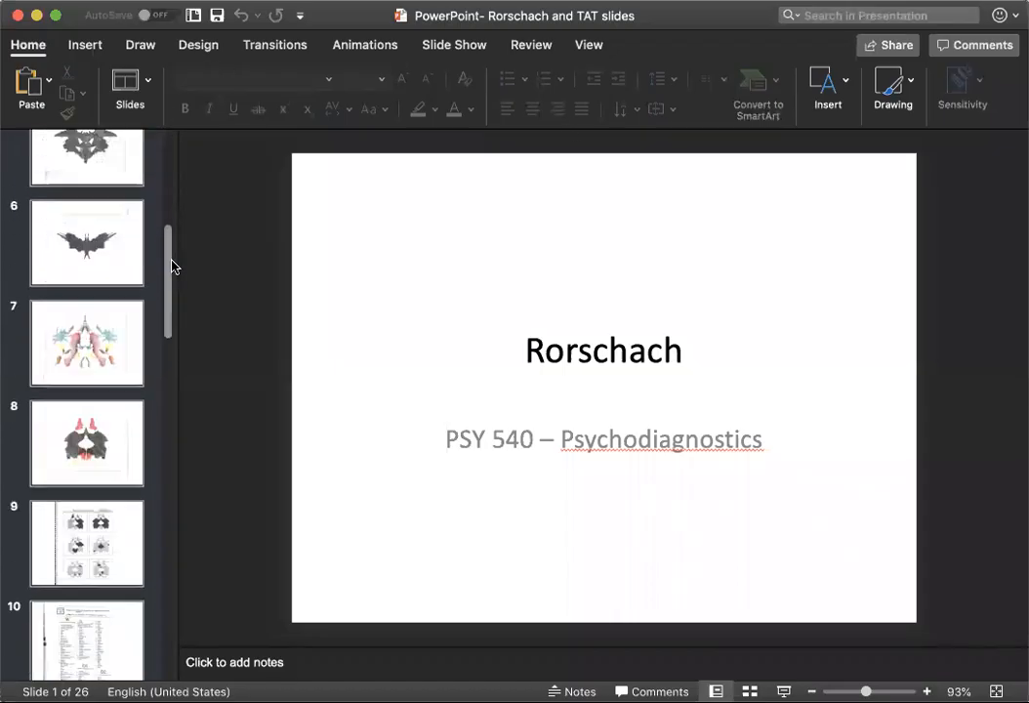
{"action": "scroll", "scroll_direction": "up", "scroll_amount": 3}
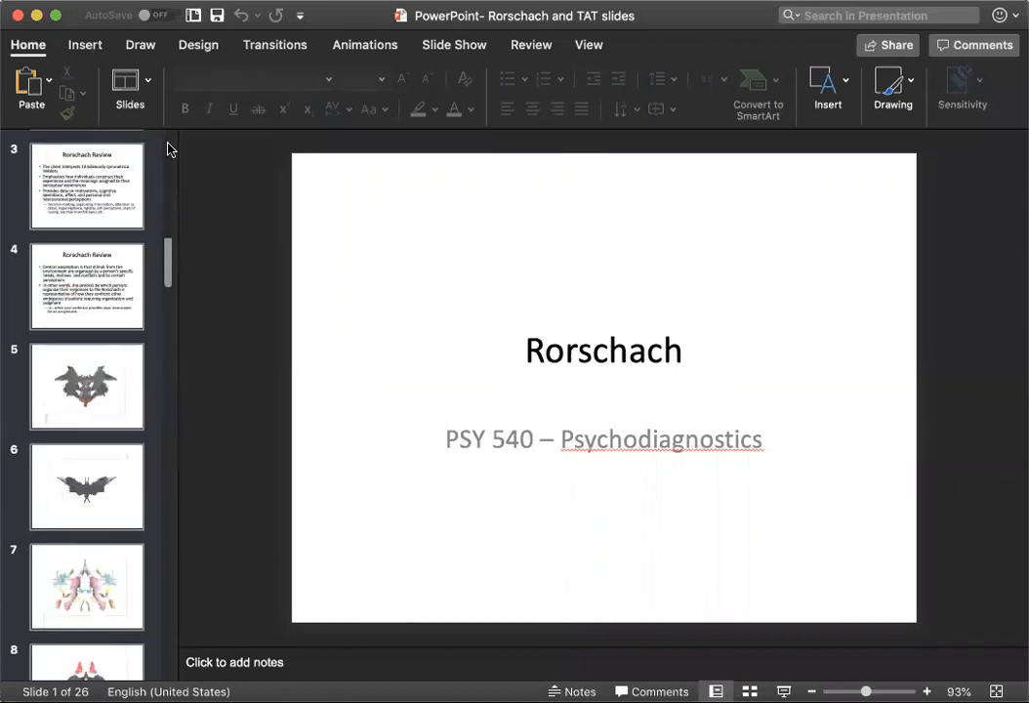
{"action": "scroll", "scroll_direction": "down", "scroll_amount": 3}
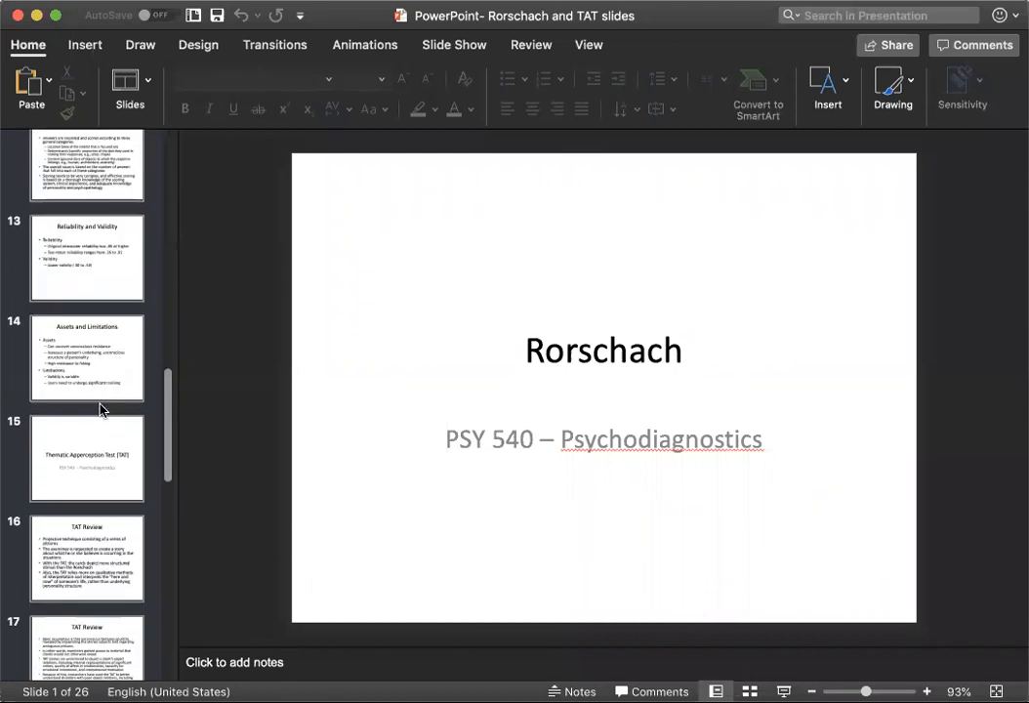
{"action": "left_click", "coordinate": [86, 457]}
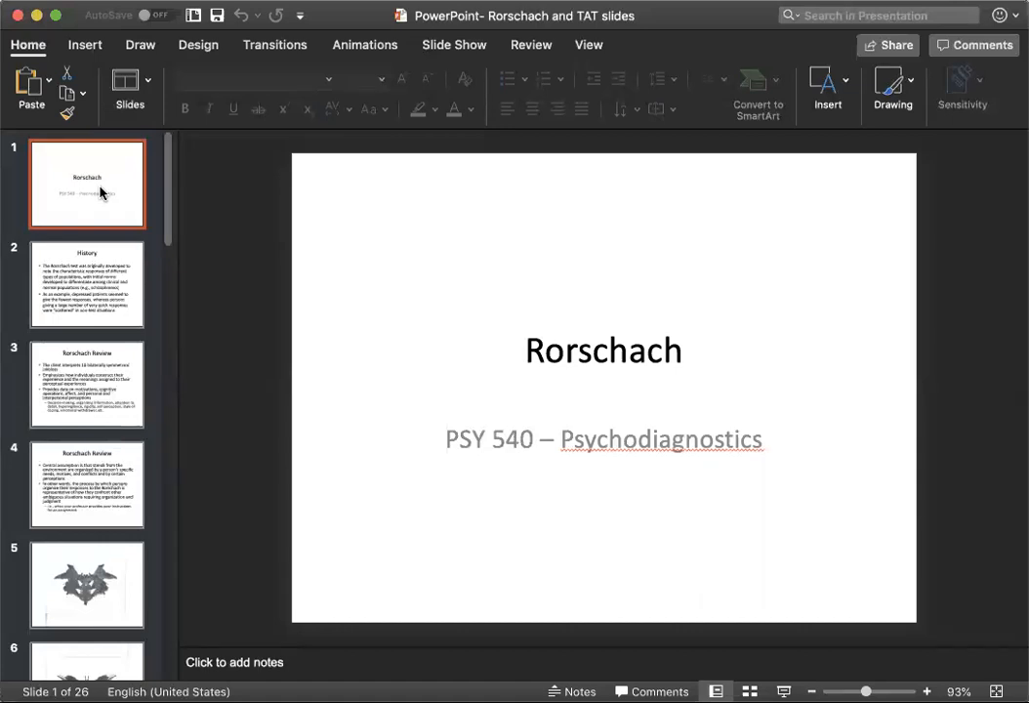
{"action": "left_click", "coordinate": [86, 584]}
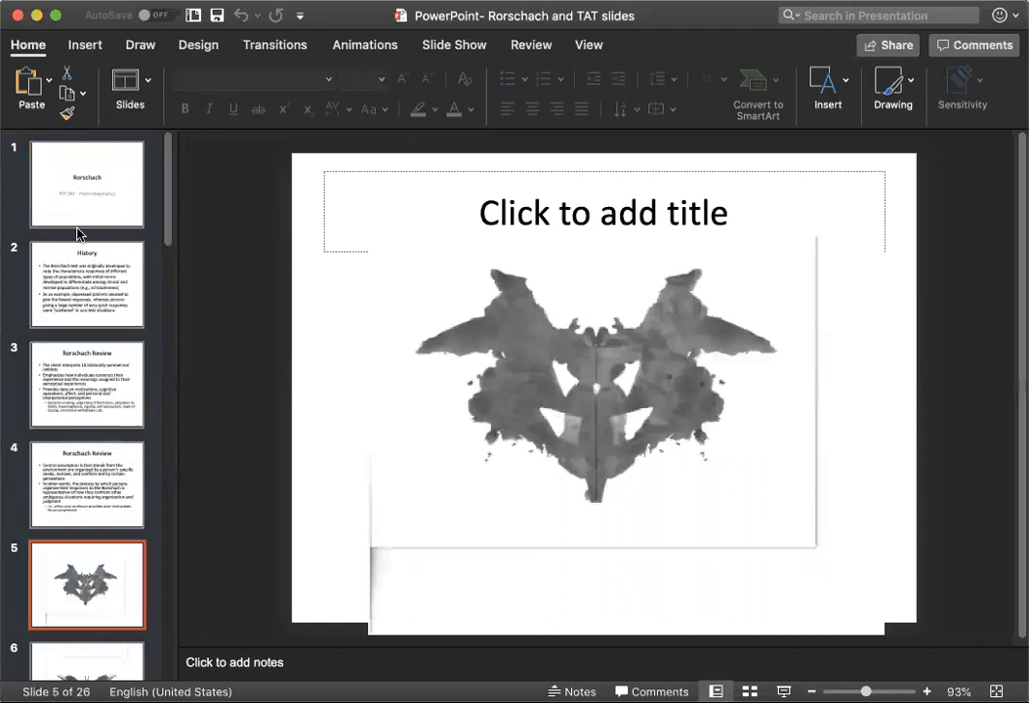
{"action": "mouse_move", "coordinate": [113, 209]}
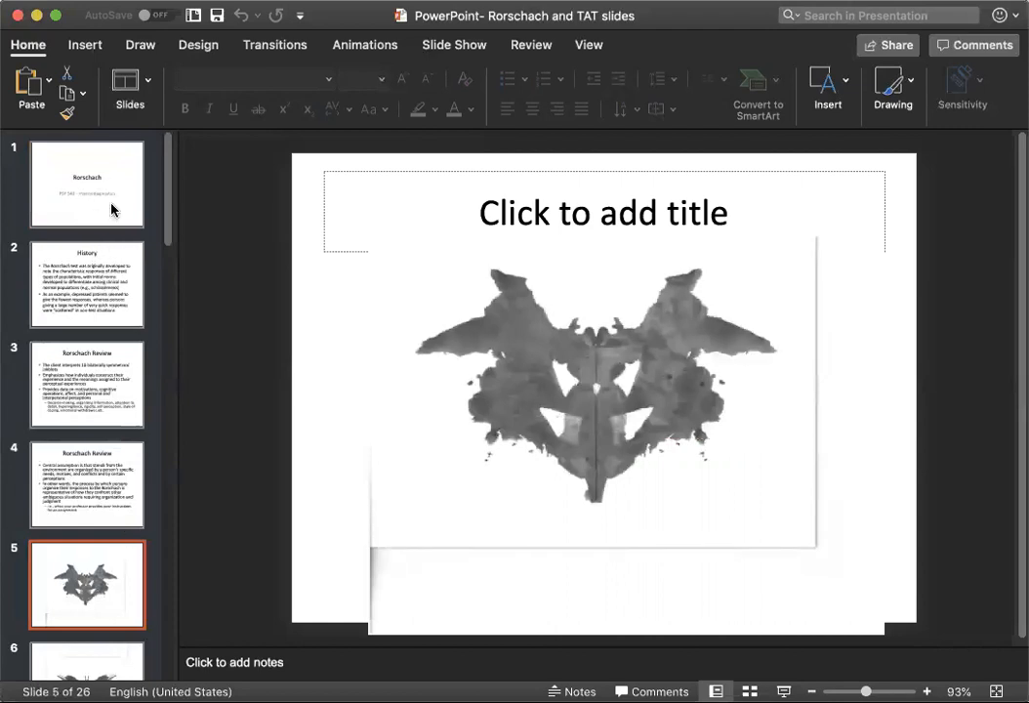
{"action": "mouse_move", "coordinate": [114, 209]}
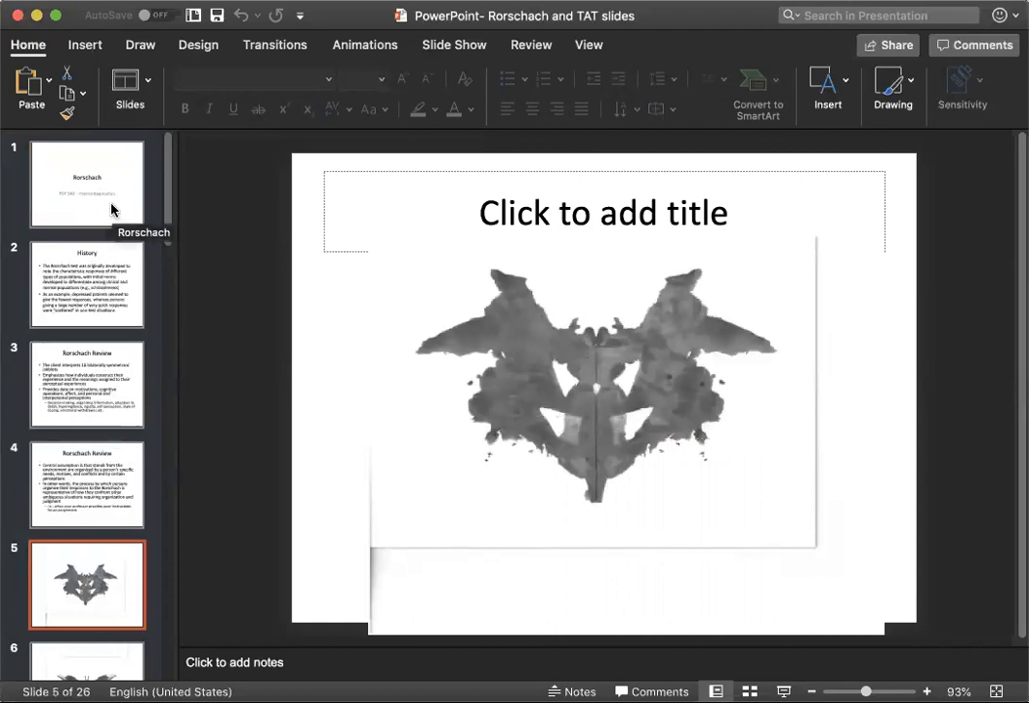
{"action": "mouse_move", "coordinate": [113, 188]}
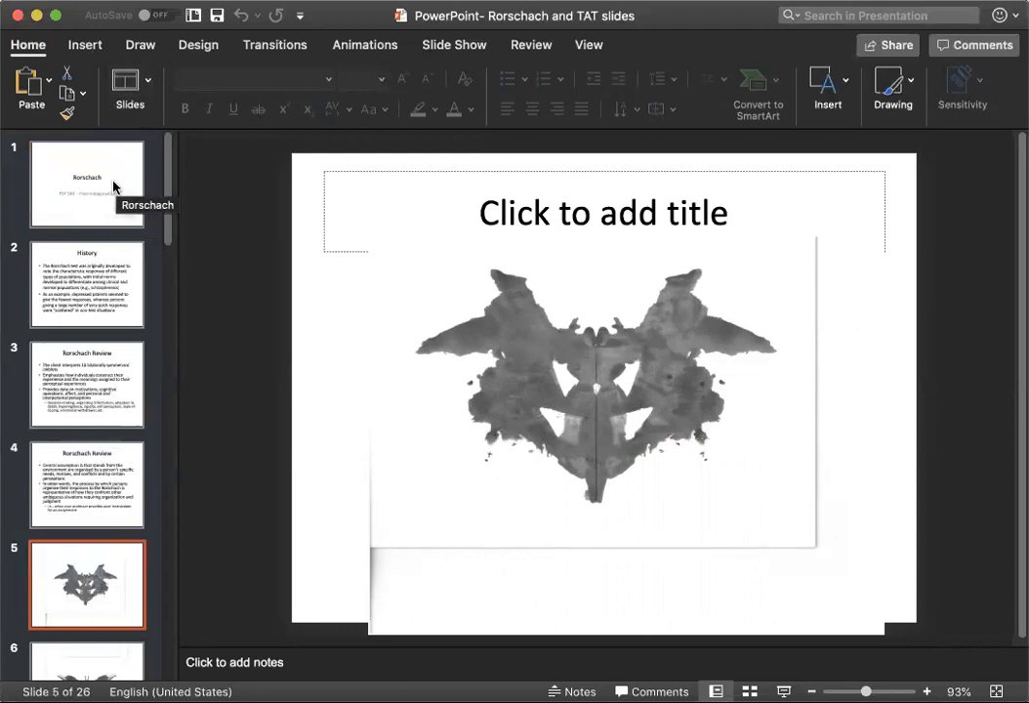
{"action": "mouse_move", "coordinate": [97, 199]}
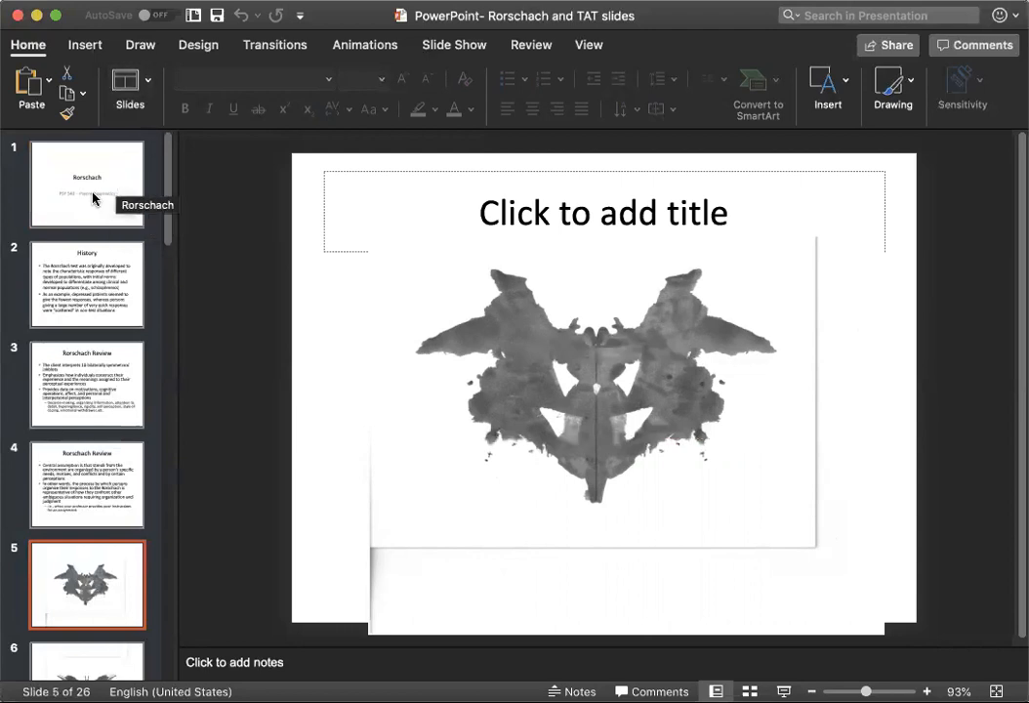
{"action": "mouse_move", "coordinate": [107, 187]}
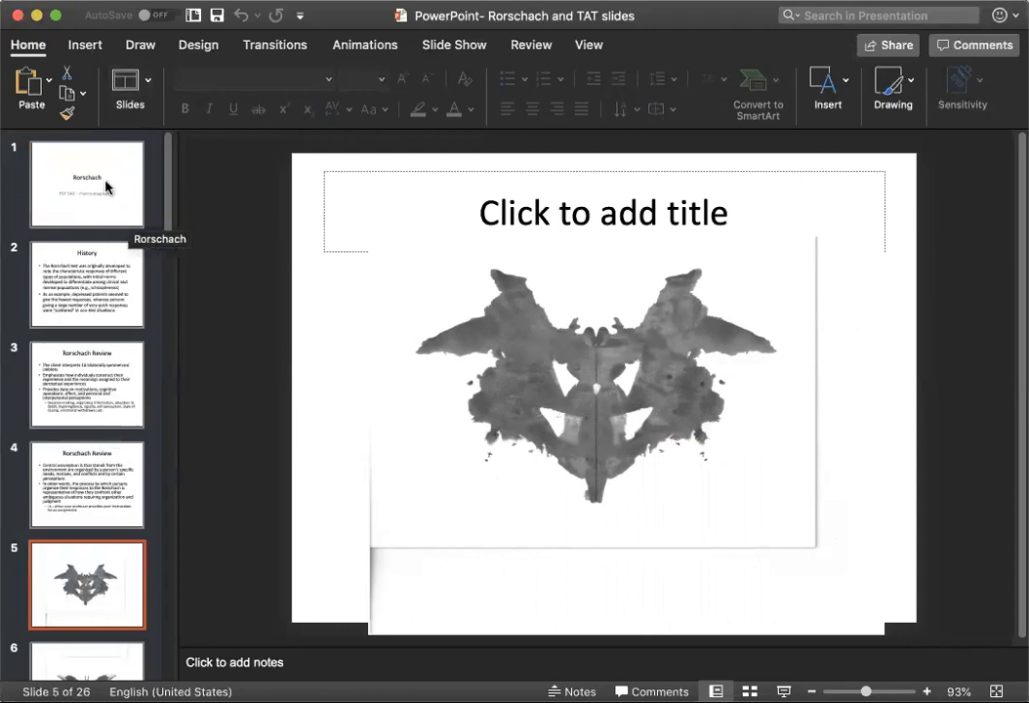
{"action": "mouse_move", "coordinate": [150, 220]}
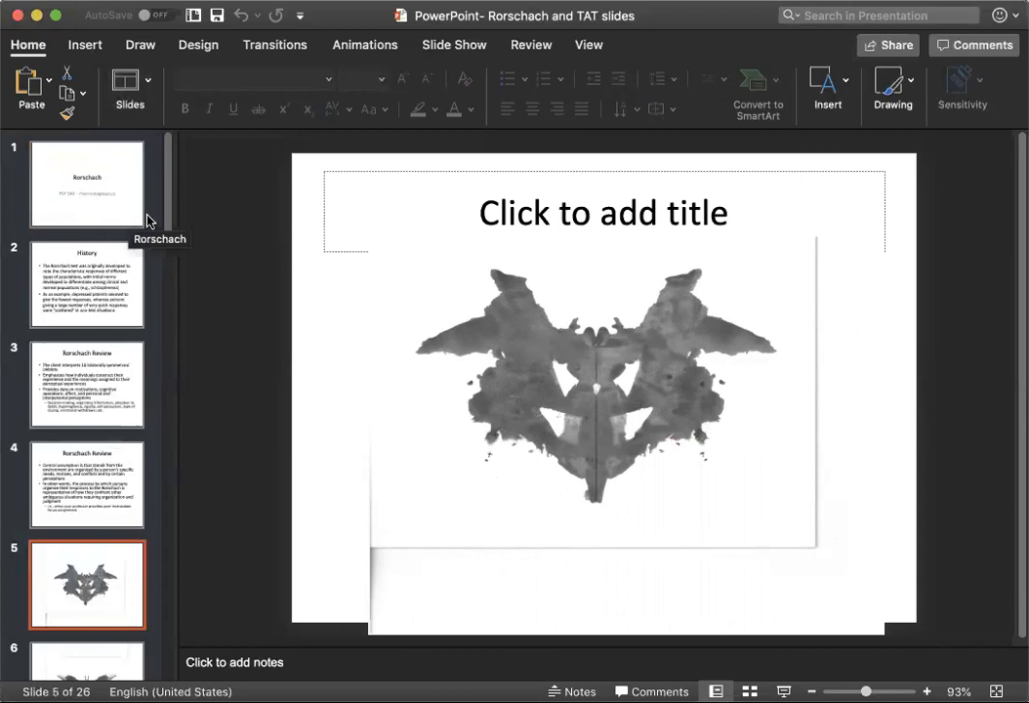
{"action": "mouse_move", "coordinate": [107, 205]}
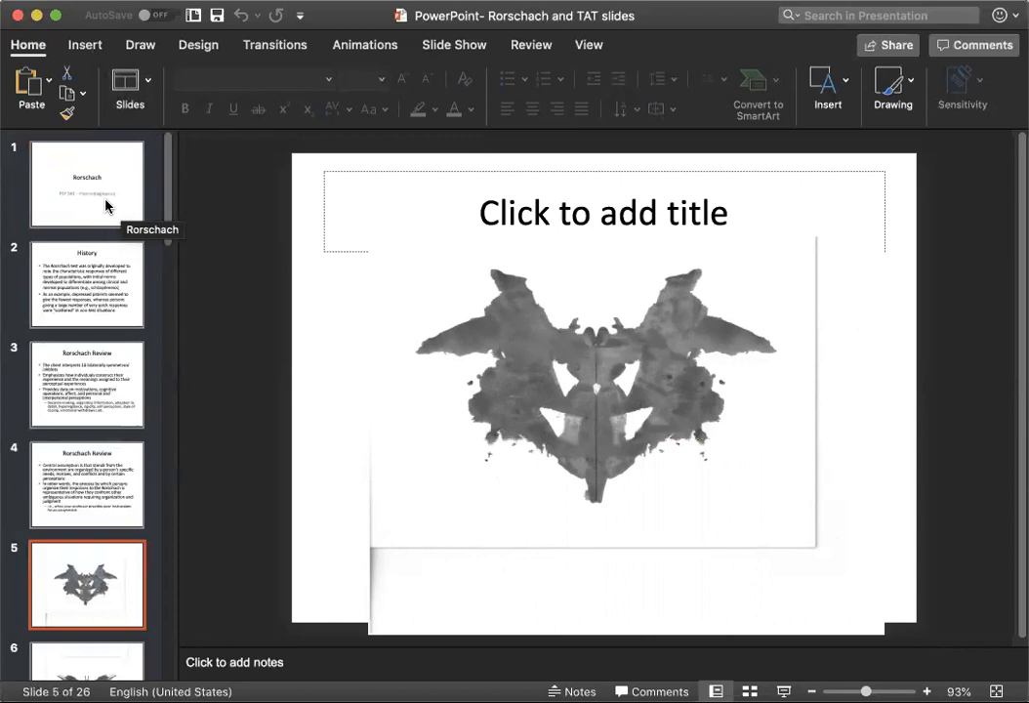
Revisit the Rorschach title slide, then return to the slide 5 inkblot.
{"action": "left_click", "coordinate": [86, 183]}
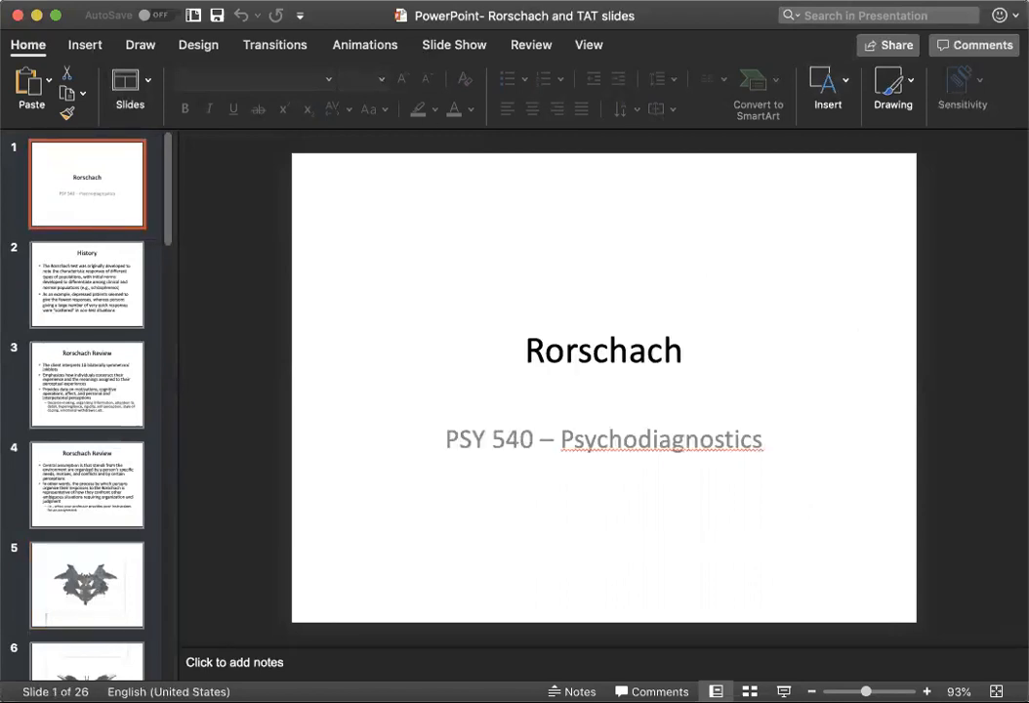
{"action": "left_click", "coordinate": [85, 585]}
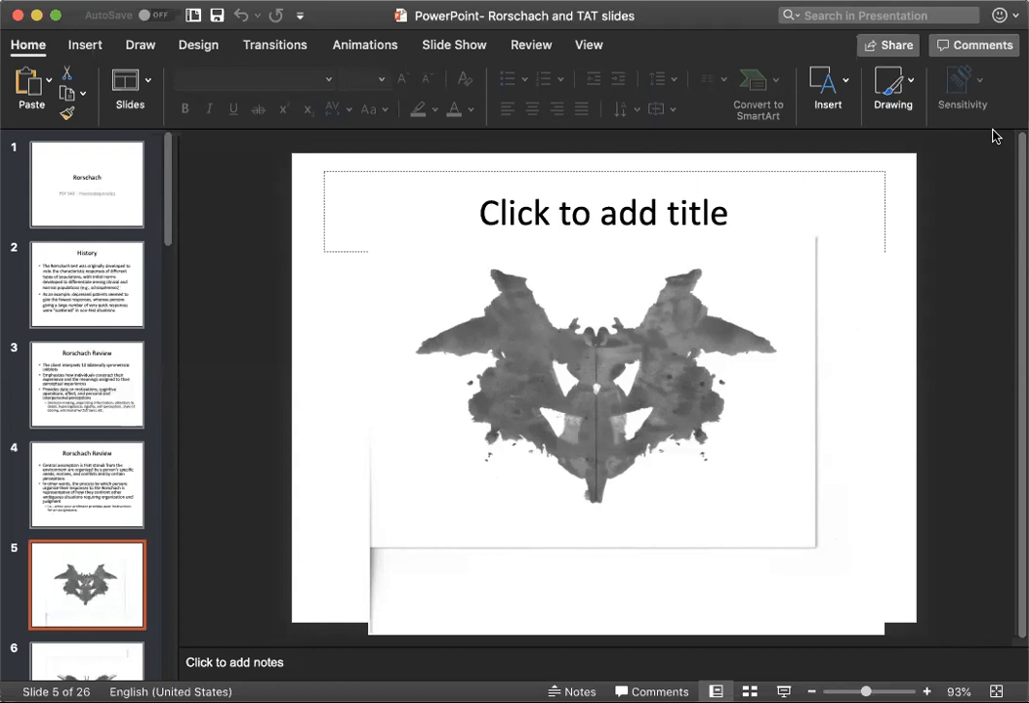
{"action": "mouse_move", "coordinate": [996, 137]}
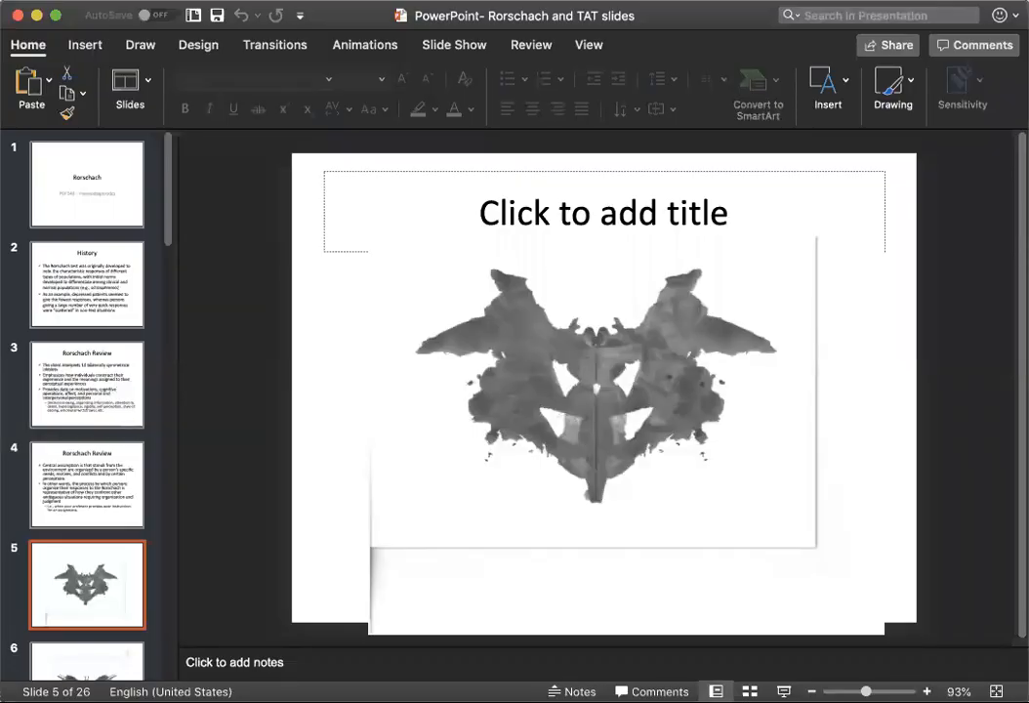
{"action": "mouse_move", "coordinate": [1015, 133]}
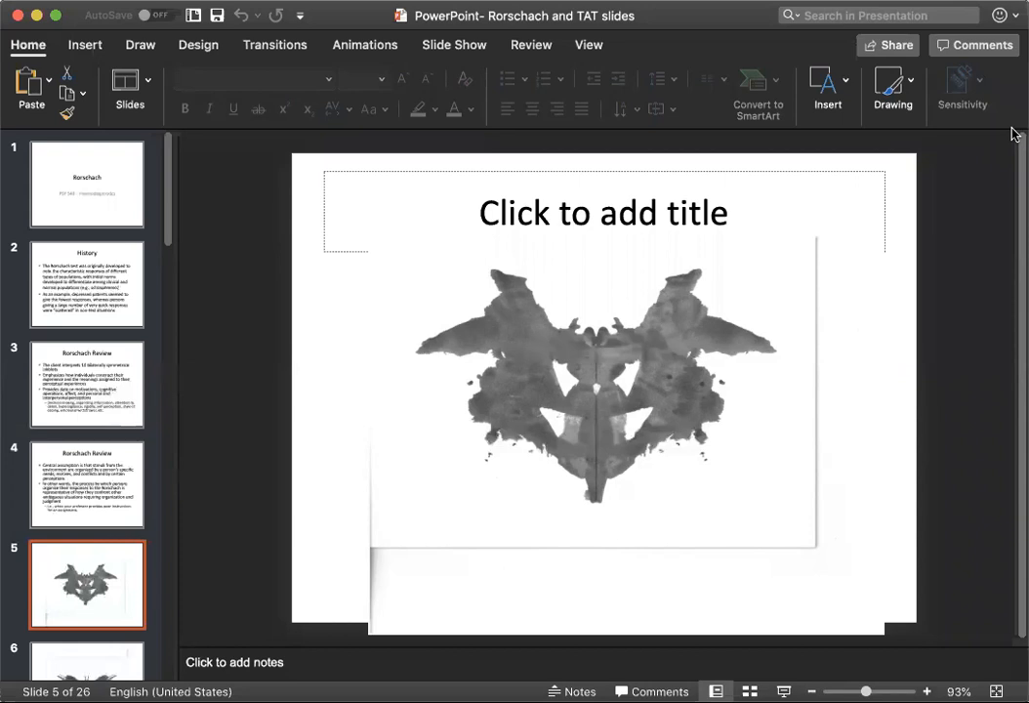
{"action": "mouse_move", "coordinate": [1015, 133]}
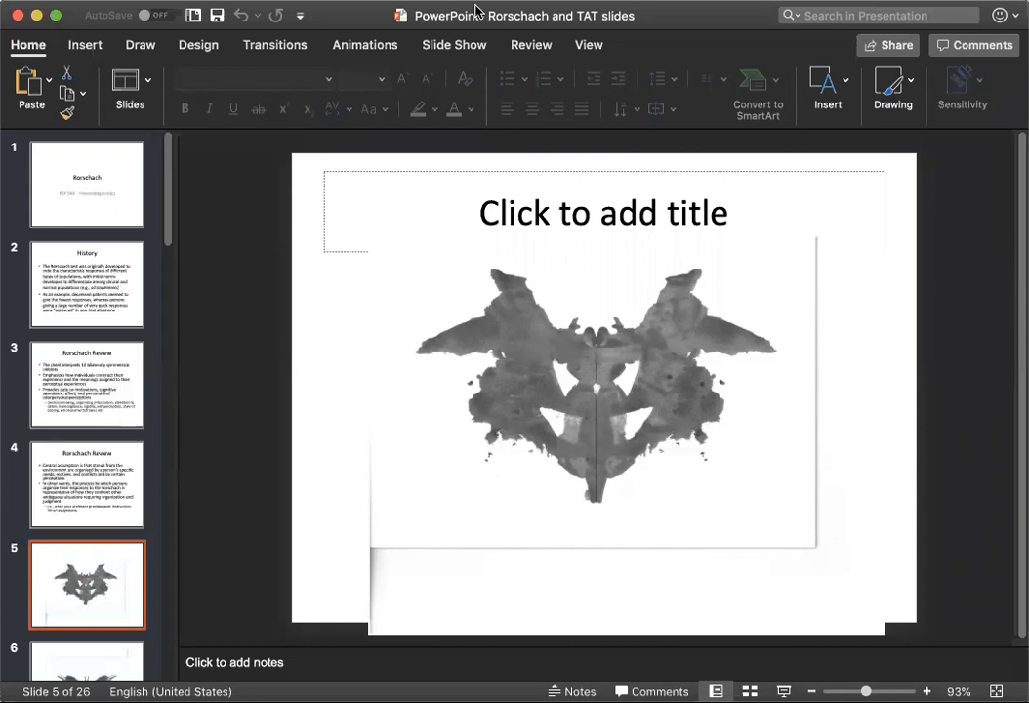
View the red and grey inkblot slide, then come back to the grey inkblot on slide 5.
{"action": "scroll", "scroll_direction": "down", "scroll_amount": 3}
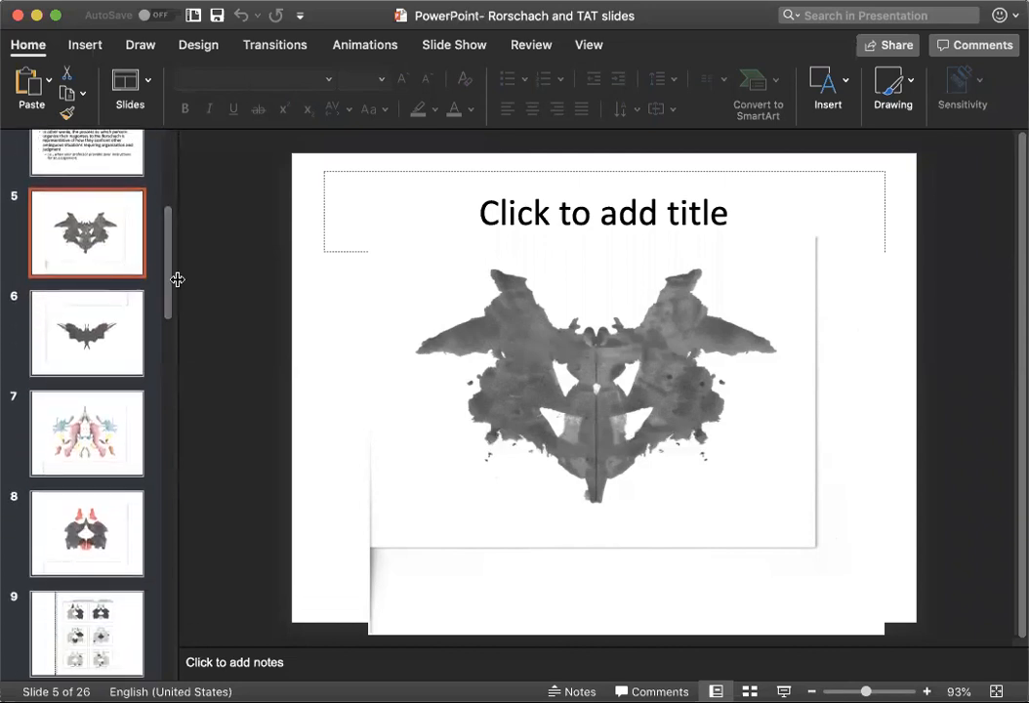
{"action": "scroll", "scroll_direction": "up", "scroll_amount": 3}
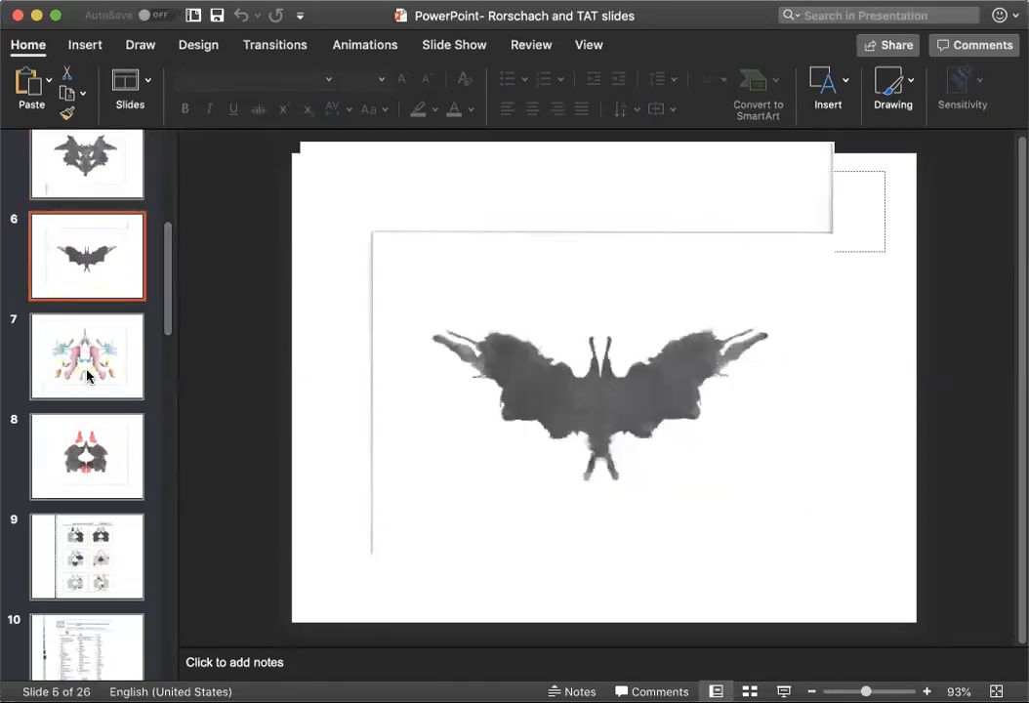
{"action": "left_click", "coordinate": [86, 457]}
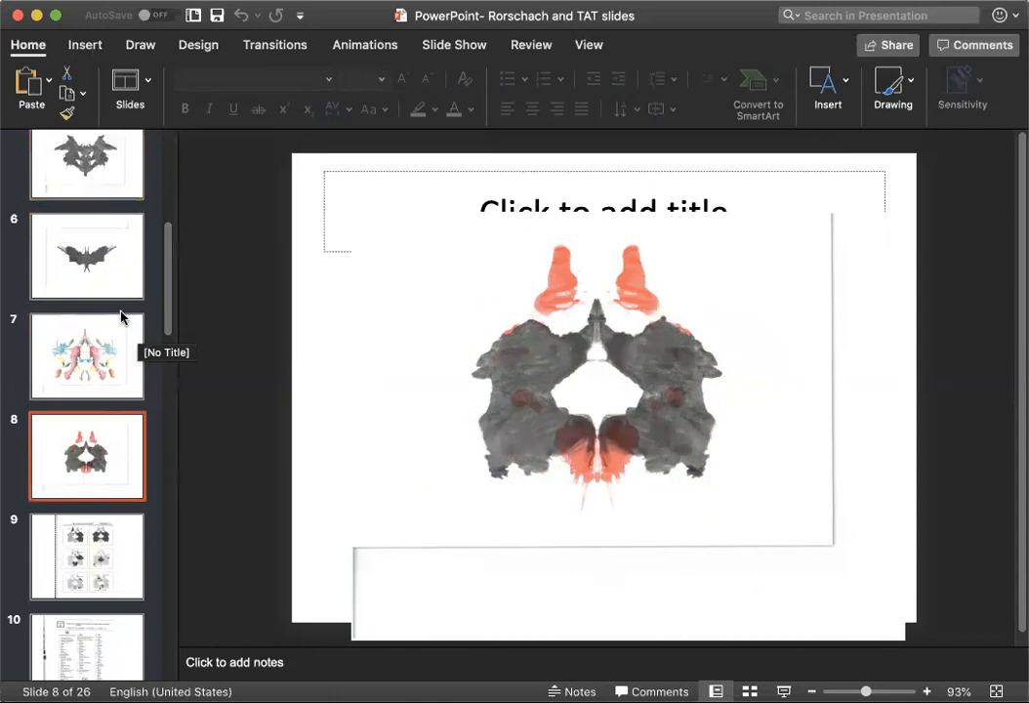
{"action": "scroll", "scroll_direction": "up", "scroll_amount": 3}
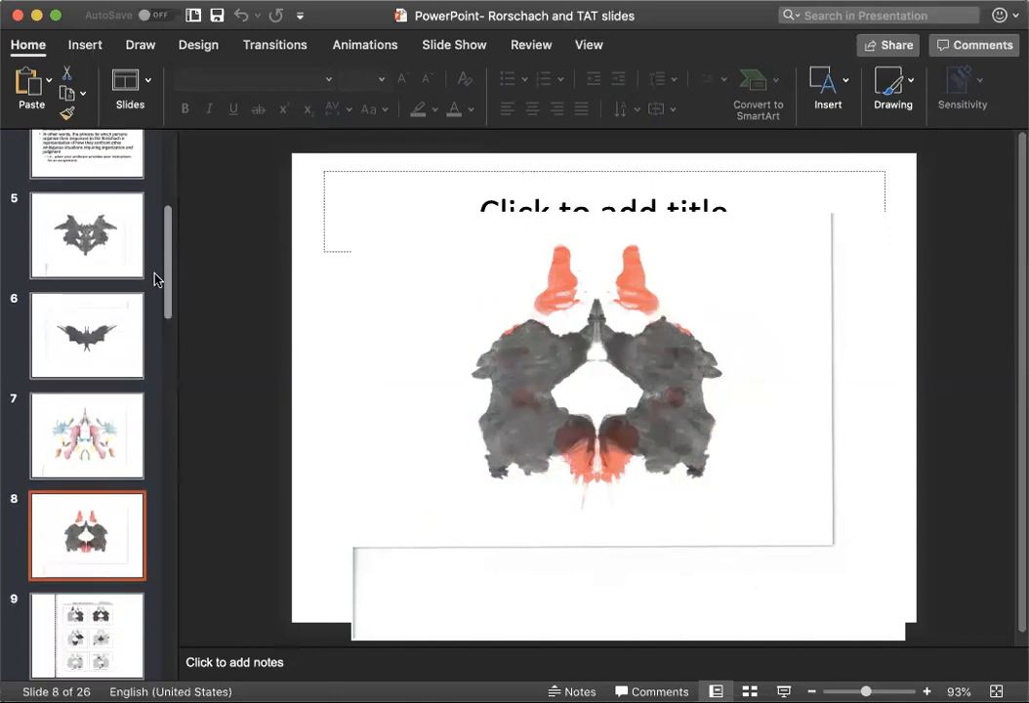
{"action": "left_click", "coordinate": [86, 235]}
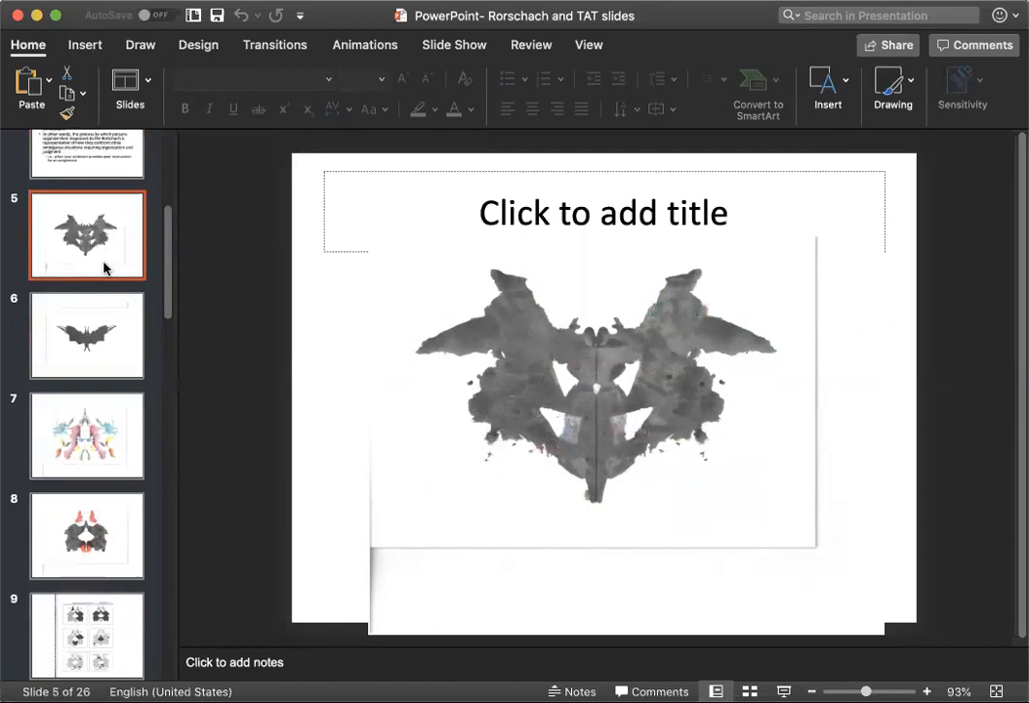
{"action": "mouse_move", "coordinate": [195, 207]}
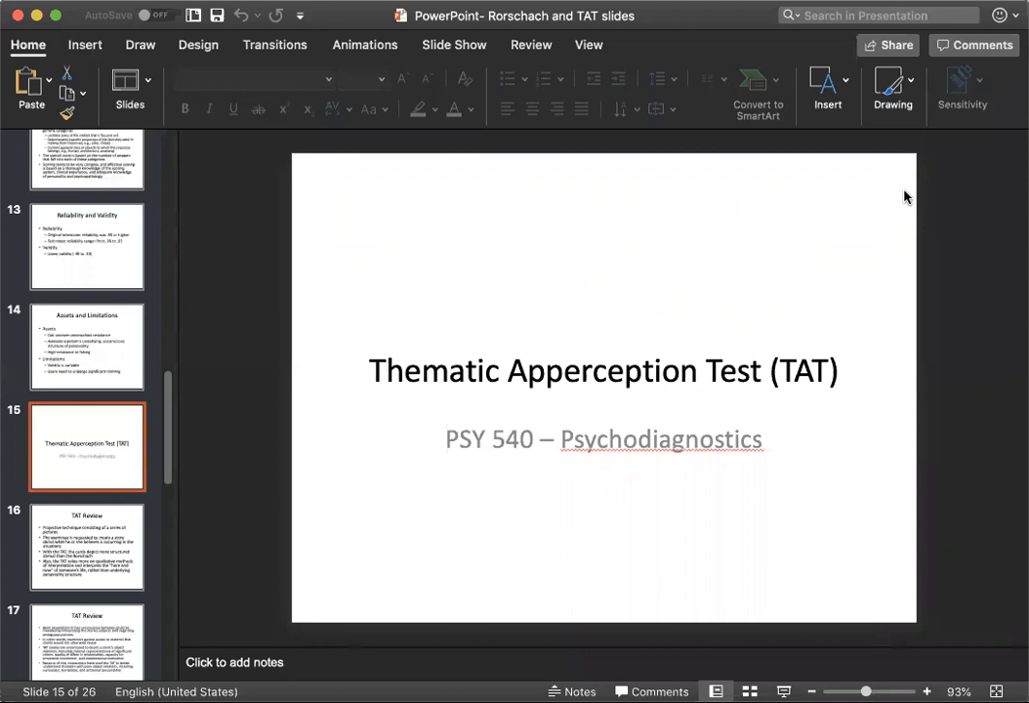
{"action": "mouse_move", "coordinate": [668, 230]}
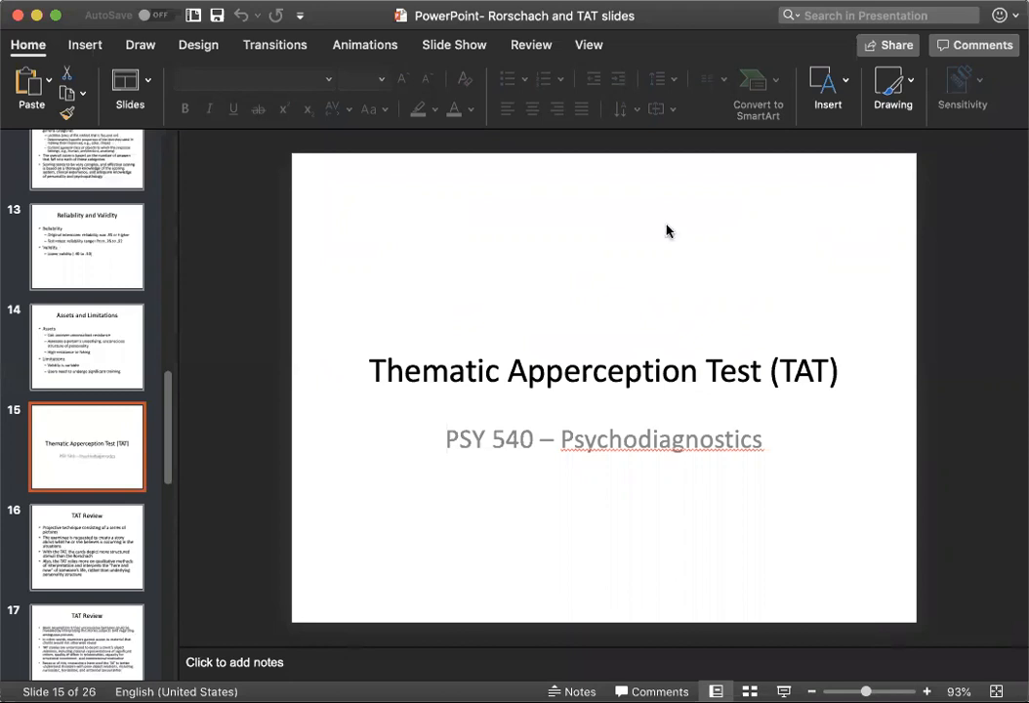
Scroll the thumbnail pane down to the TAT title slide, slide 15.
{"action": "scroll", "scroll_direction": "down", "scroll_amount": 3}
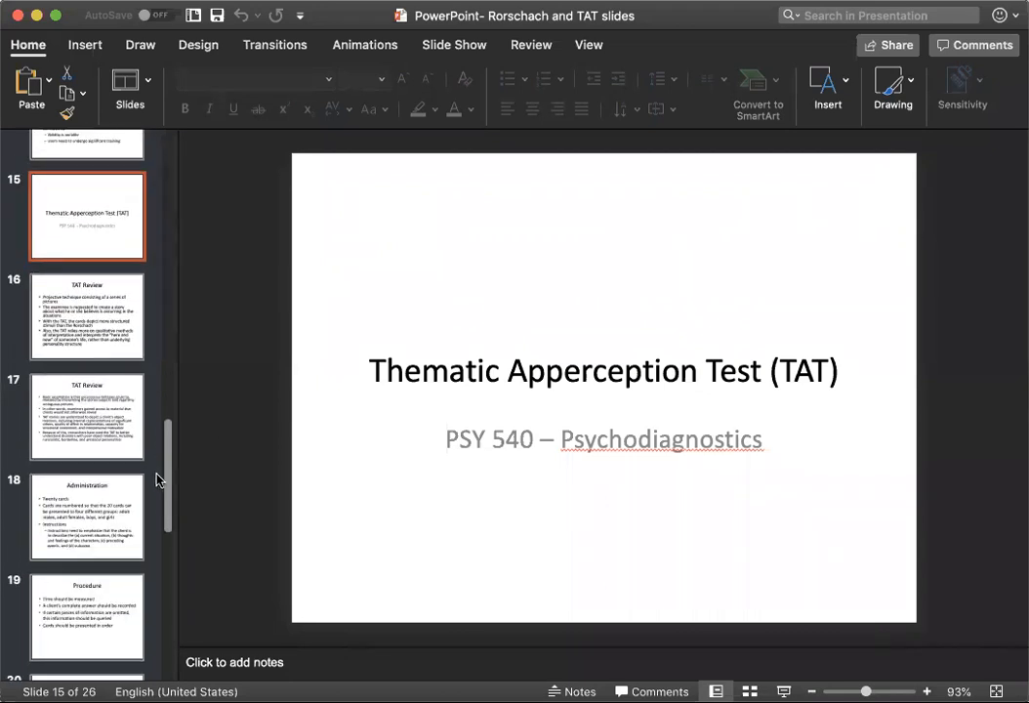
View the TAT cards of the slumped boy, the man and woman, and the boy with violin, then the Instructions slide.
{"action": "left_click", "coordinate": [86, 496]}
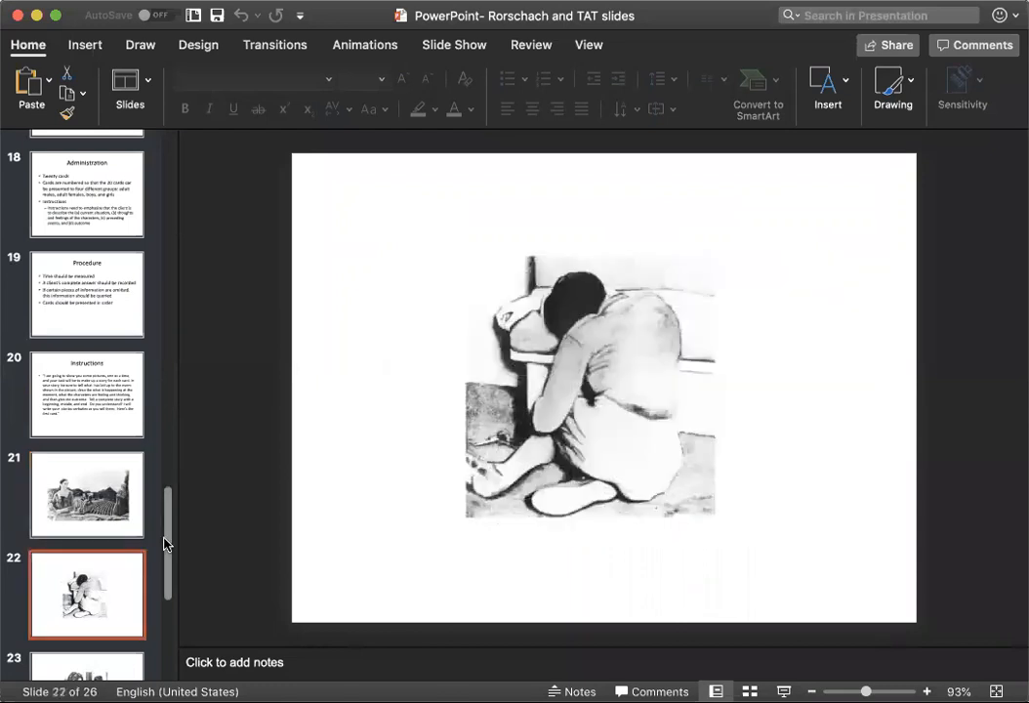
{"action": "left_click", "coordinate": [86, 498]}
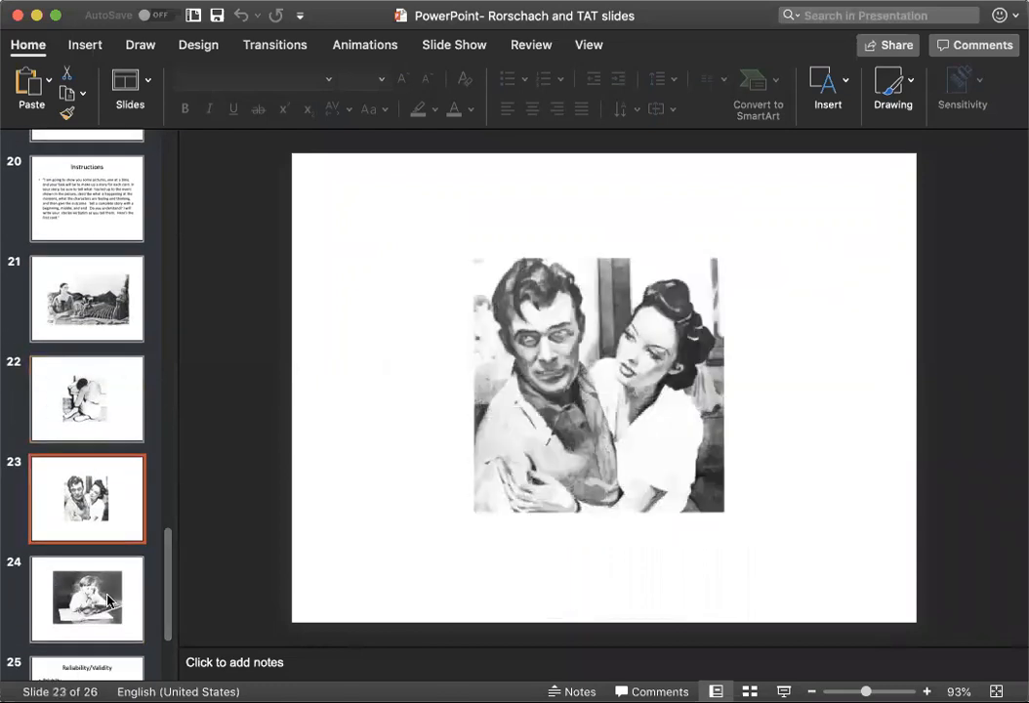
{"action": "left_click", "coordinate": [86, 599]}
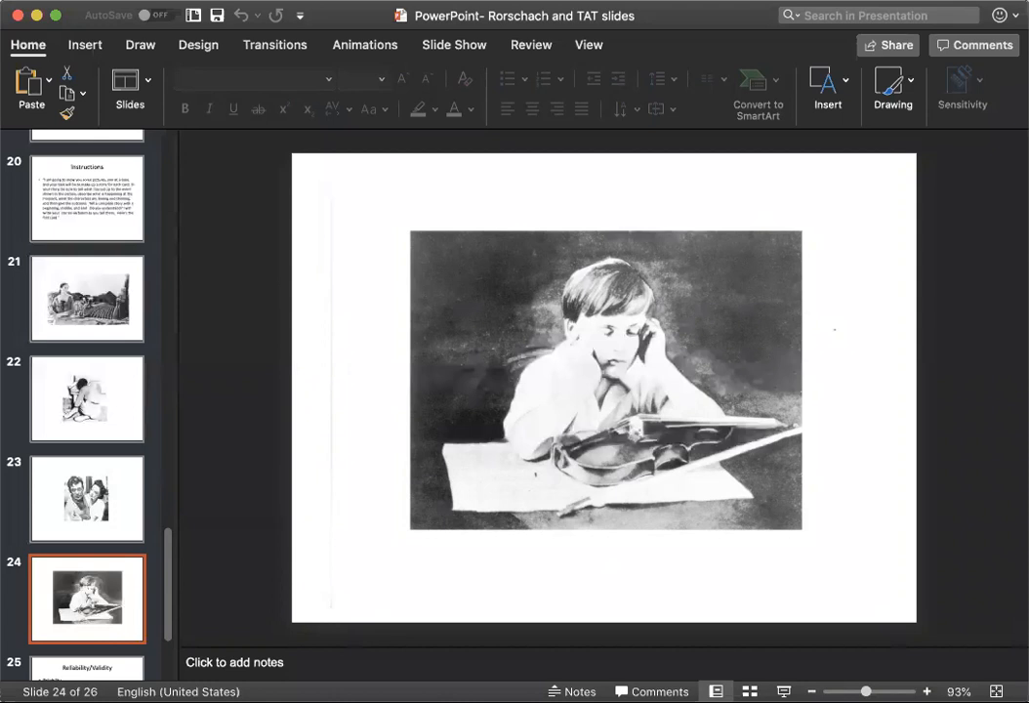
{"action": "mouse_move", "coordinate": [168, 609]}
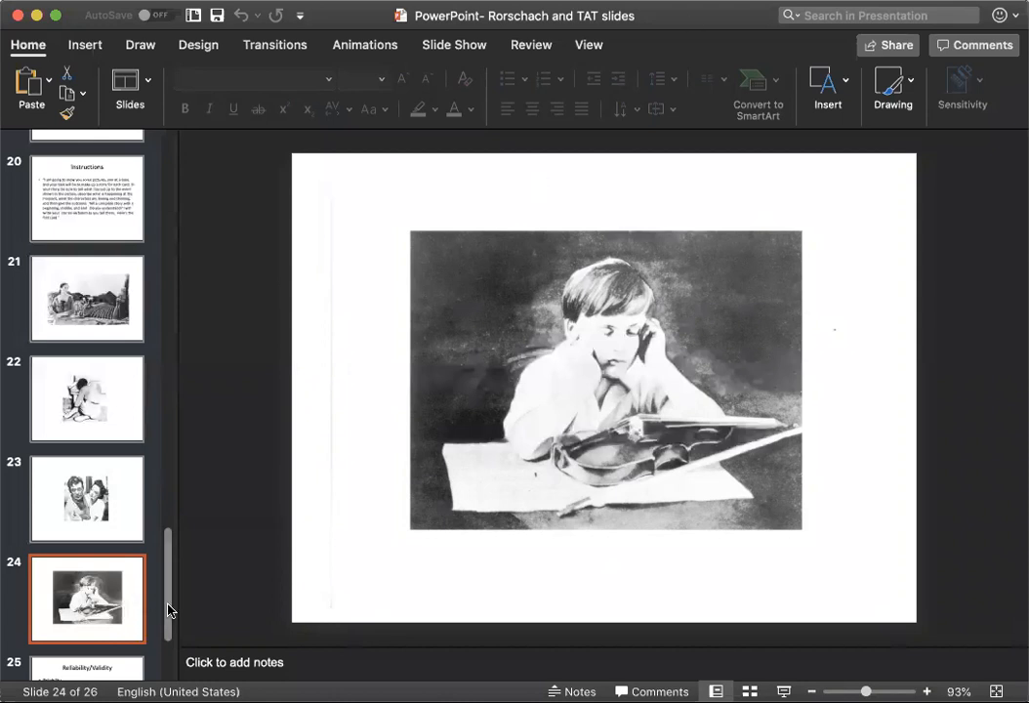
{"action": "left_click", "coordinate": [86, 355]}
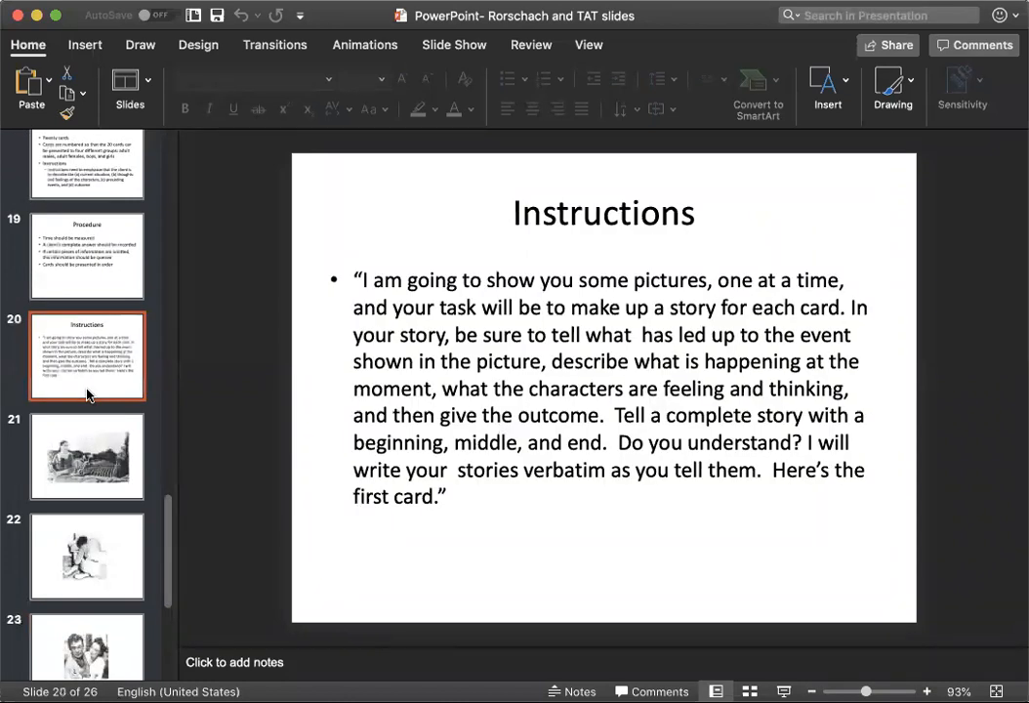
{"action": "mouse_move", "coordinate": [68, 315]}
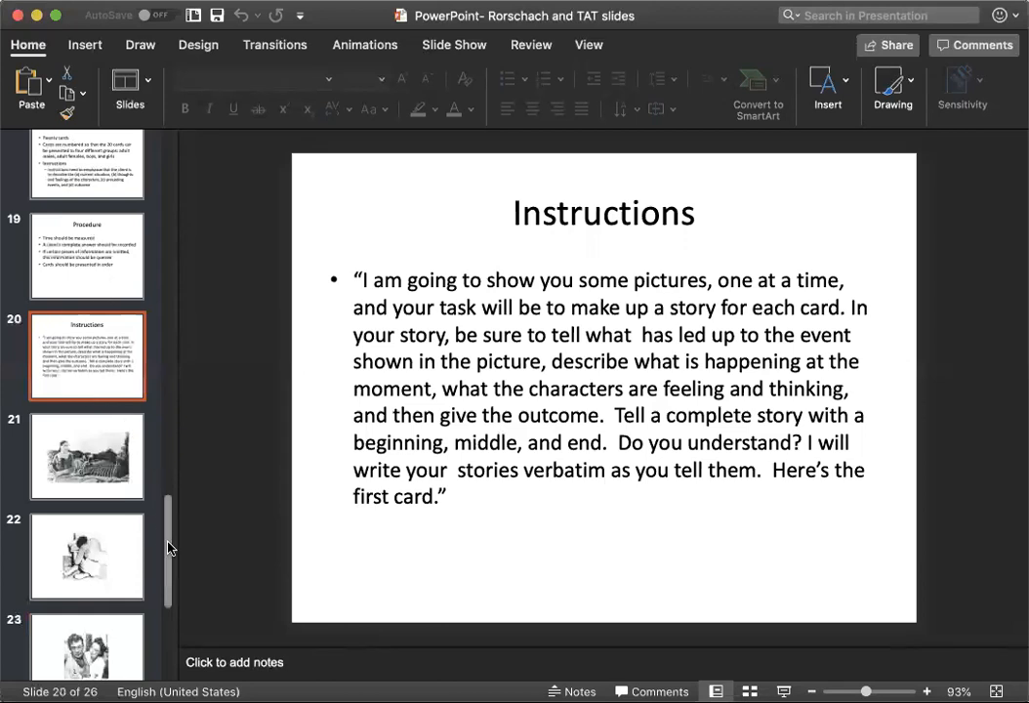
Scroll the thumbnail pane back up toward the Rorschach title slide.
{"action": "scroll", "scroll_direction": "up", "scroll_amount": 3}
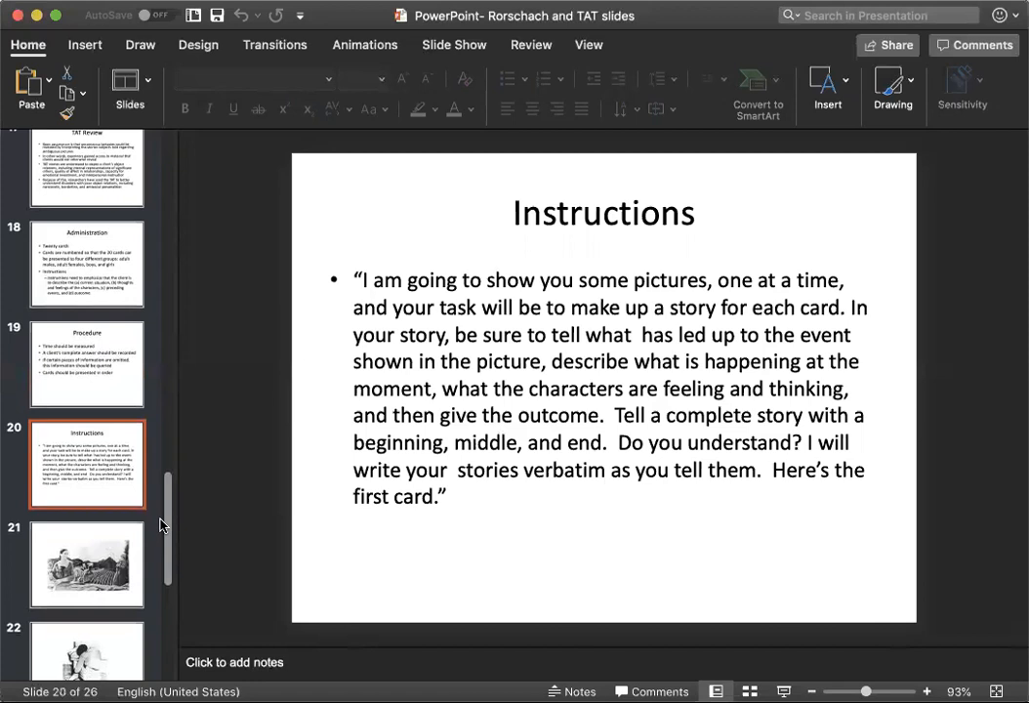
{"action": "mouse_move", "coordinate": [162, 472]}
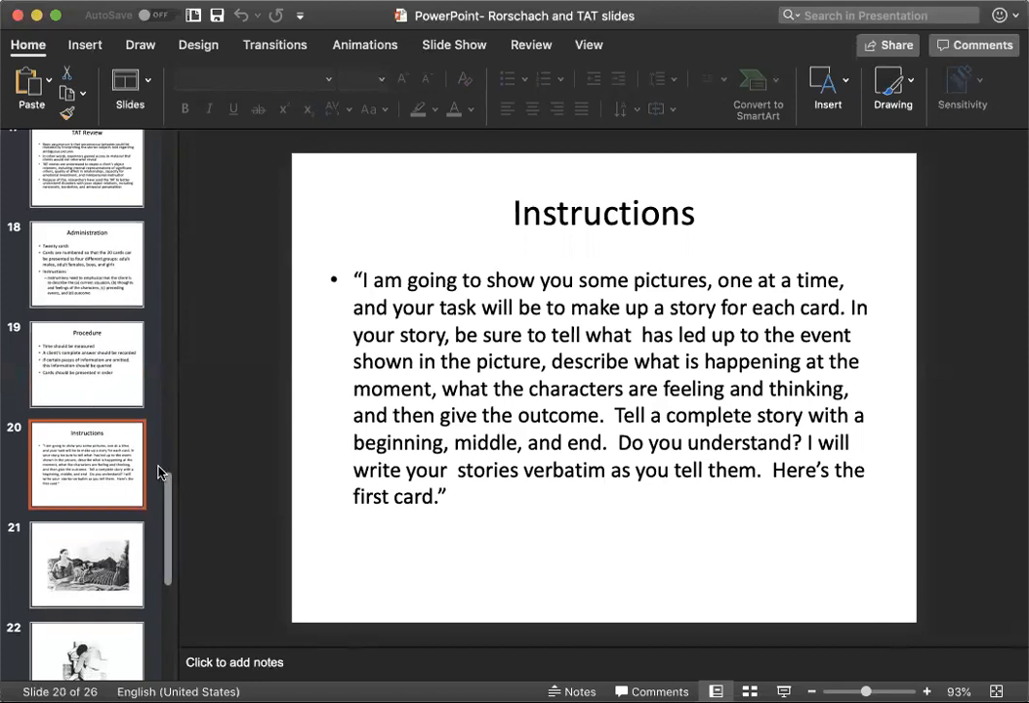
{"action": "scroll", "scroll_direction": "down", "scroll_amount": 3}
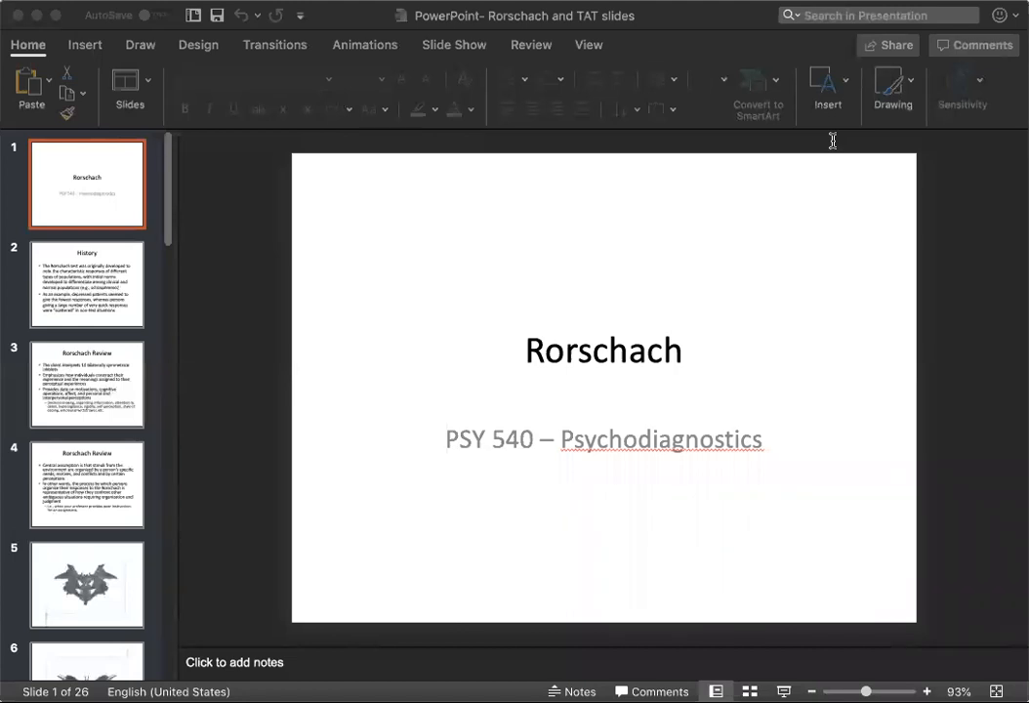
{"action": "mouse_move", "coordinate": [691, 269]}
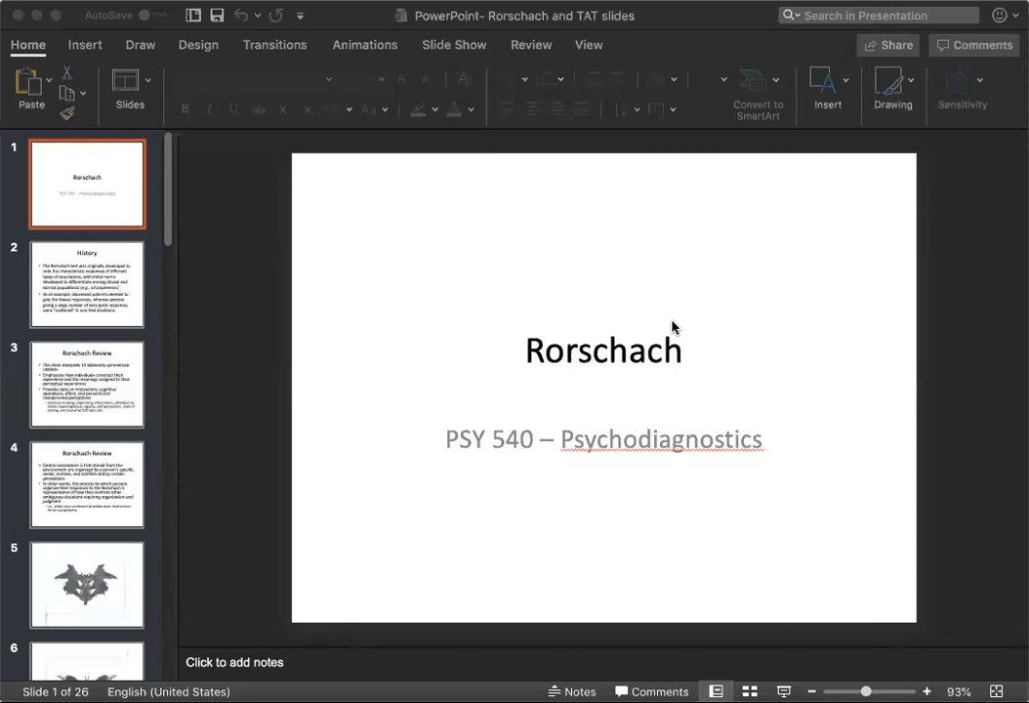
{"action": "mouse_move", "coordinate": [746, 344]}
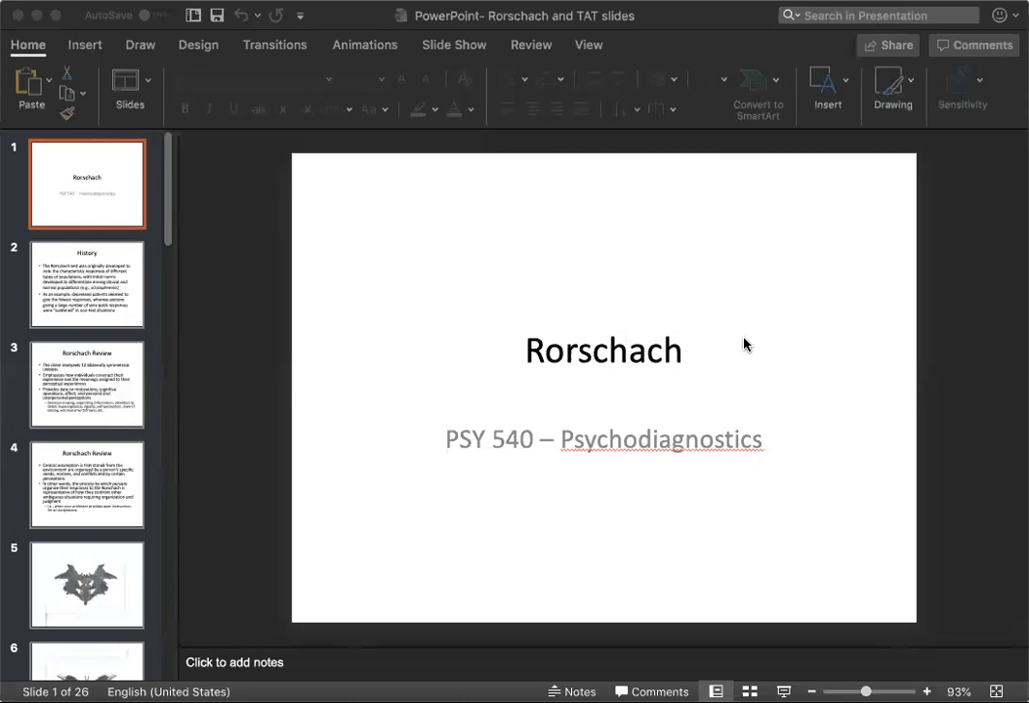
{"action": "mouse_move", "coordinate": [734, 336]}
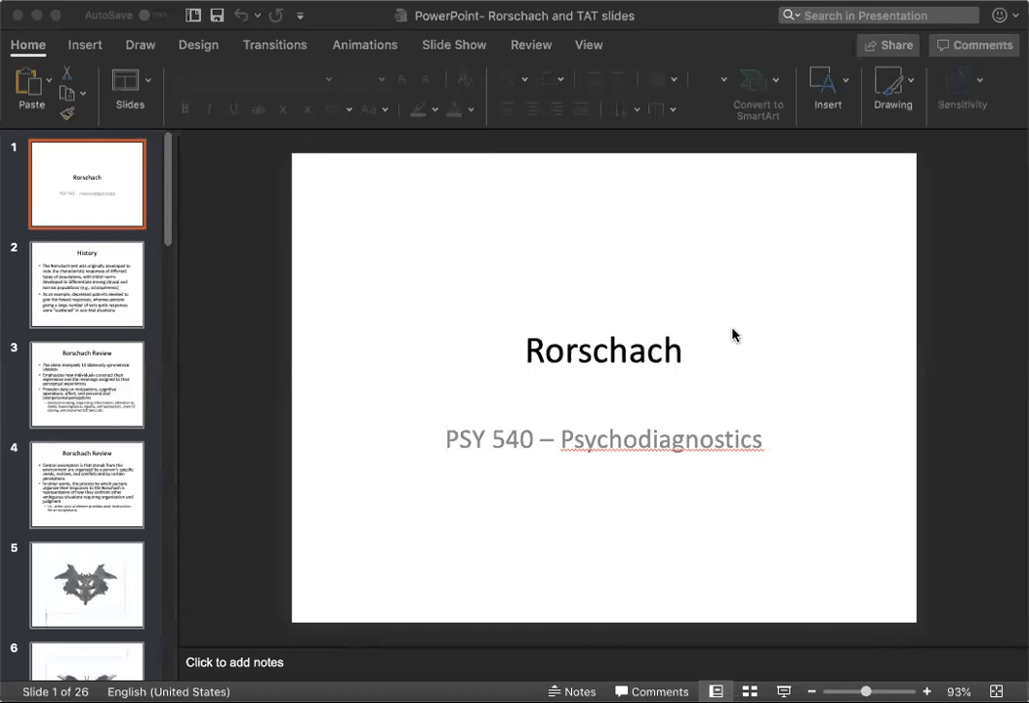
{"action": "mouse_move", "coordinate": [695, 371]}
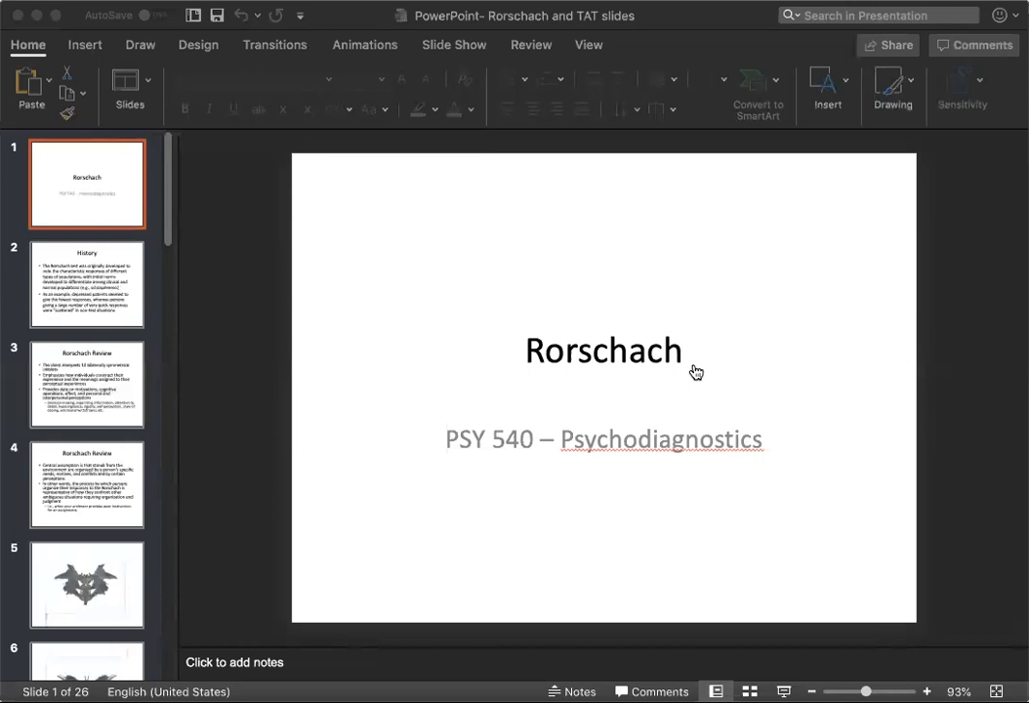
{"action": "mouse_move", "coordinate": [769, 383]}
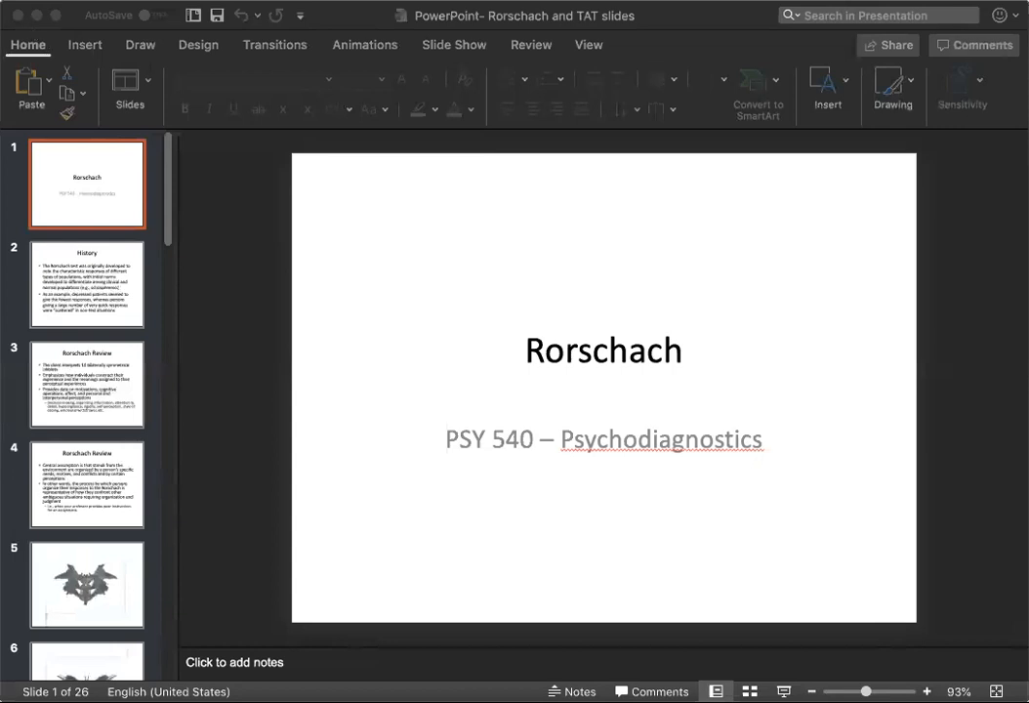
{"action": "mouse_move", "coordinate": [535, 183]}
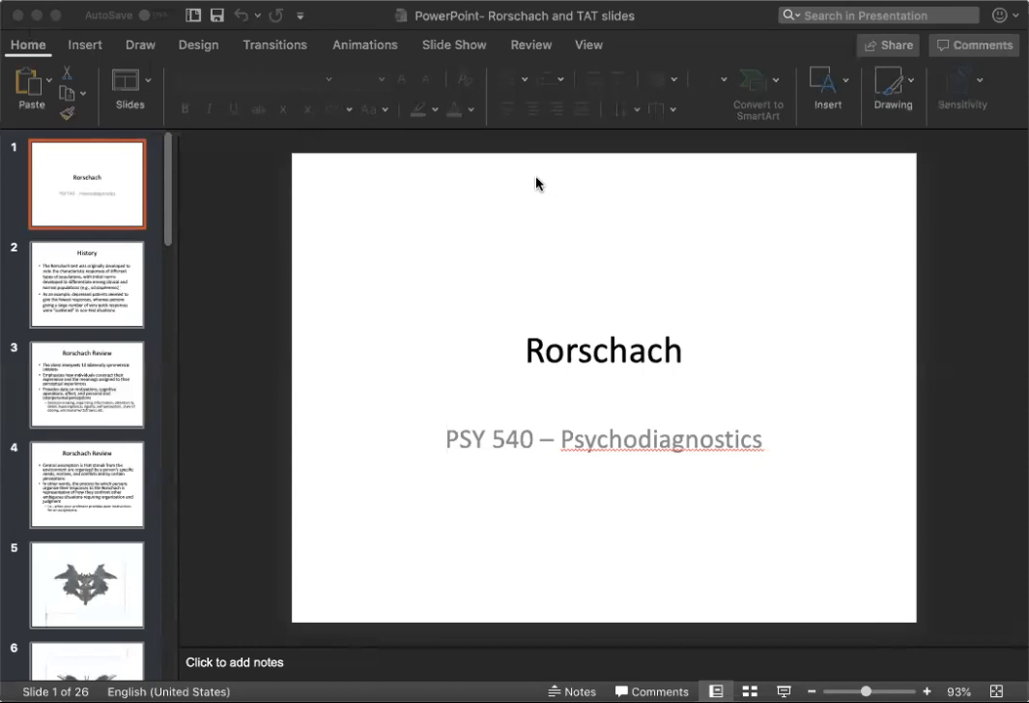
{"action": "mouse_move", "coordinate": [550, 63]}
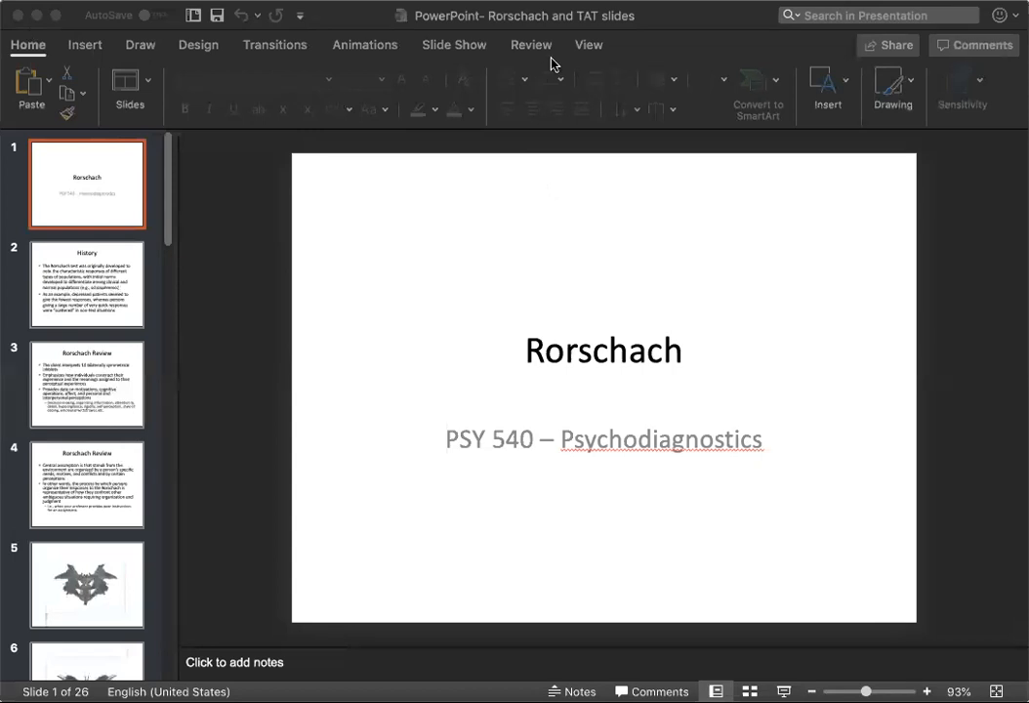
{"action": "mouse_move", "coordinate": [105, 44]}
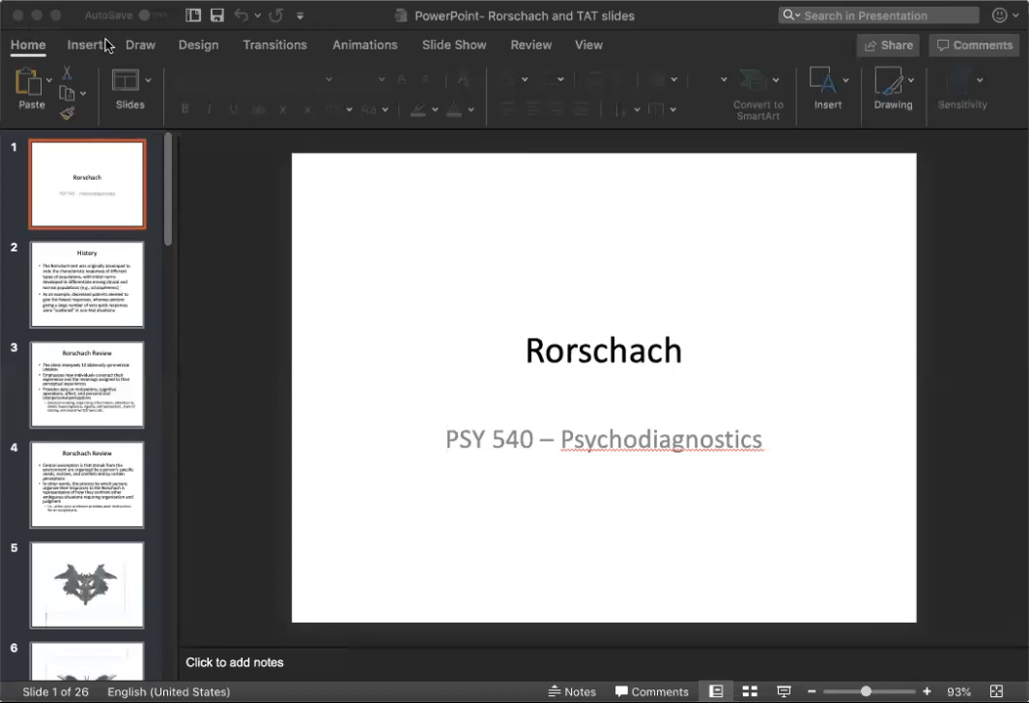
{"action": "mouse_move", "coordinate": [741, 90]}
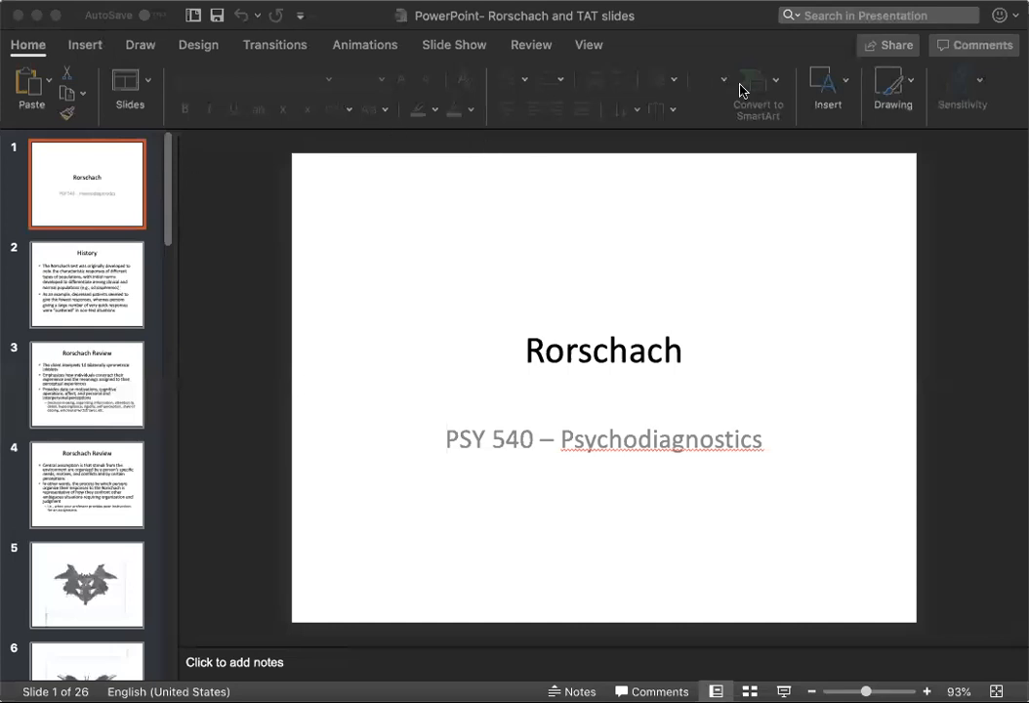